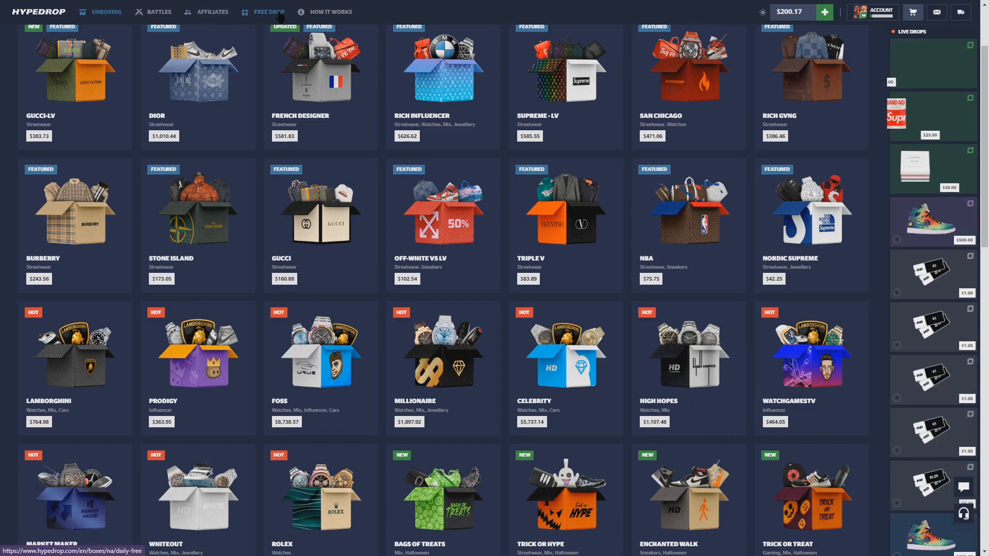
Claim the free reward using the Hateful promo code on the Free Drop page.
click(268, 11)
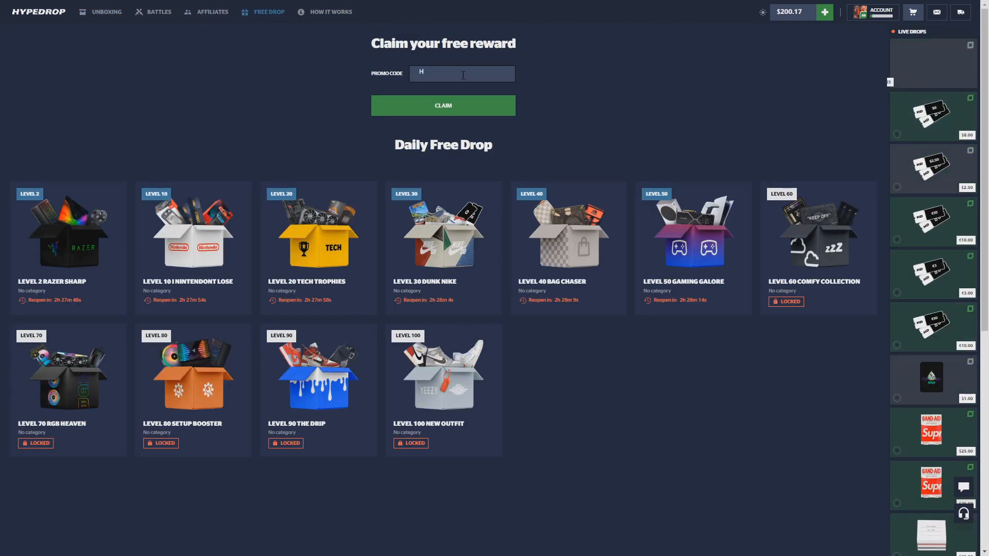
text(qteful)
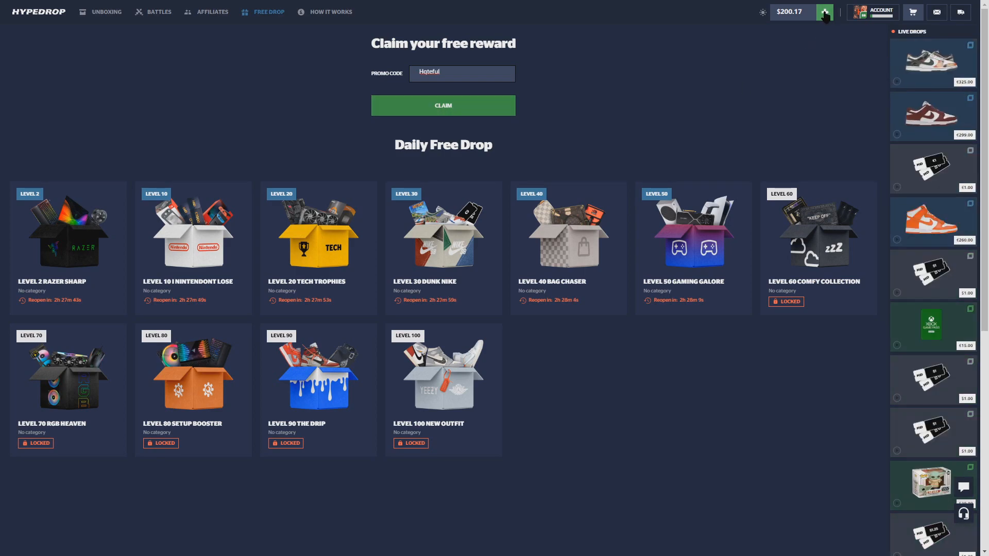
click(824, 12)
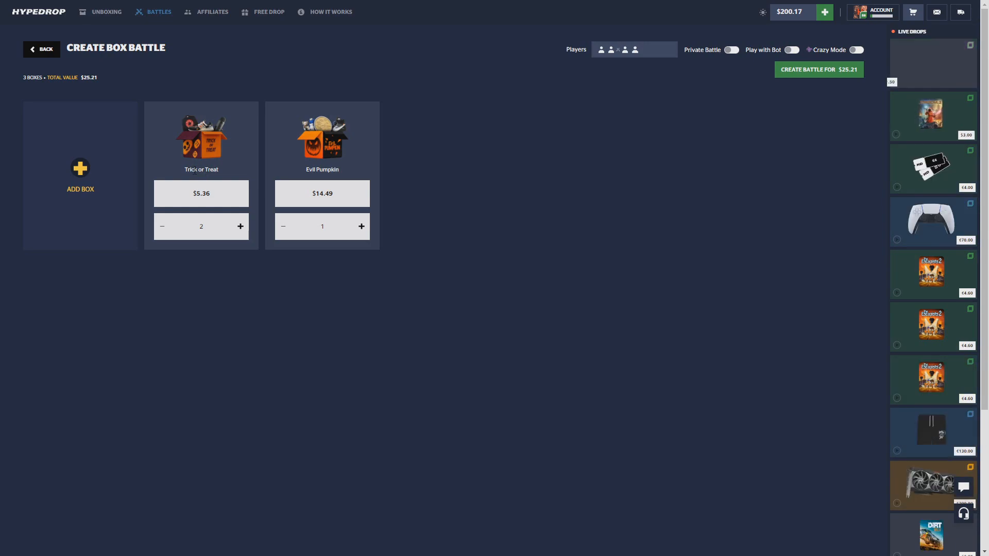
Enable Play with Bot and create the $25.21 team battle, leaving it waiting for players.
double_click(195, 169)
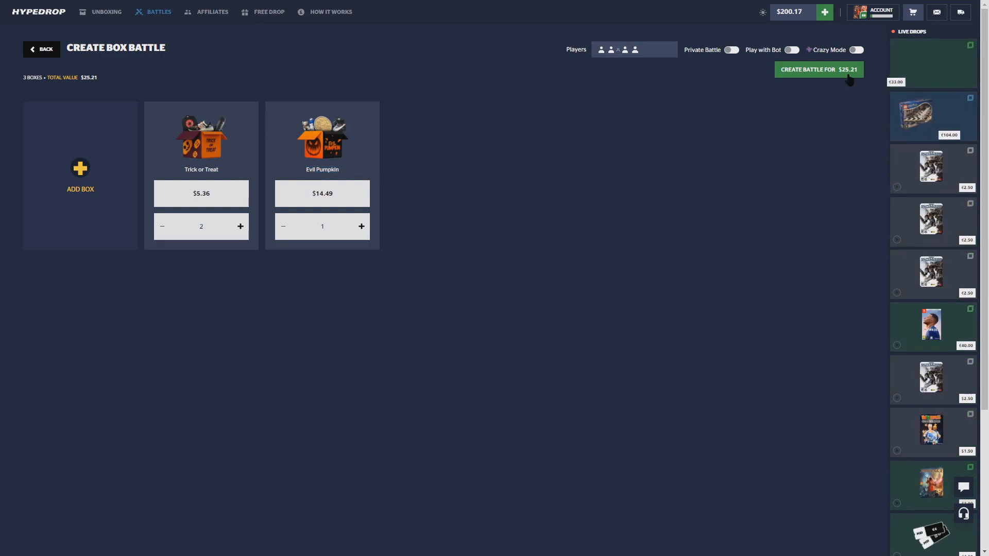
click(731, 49)
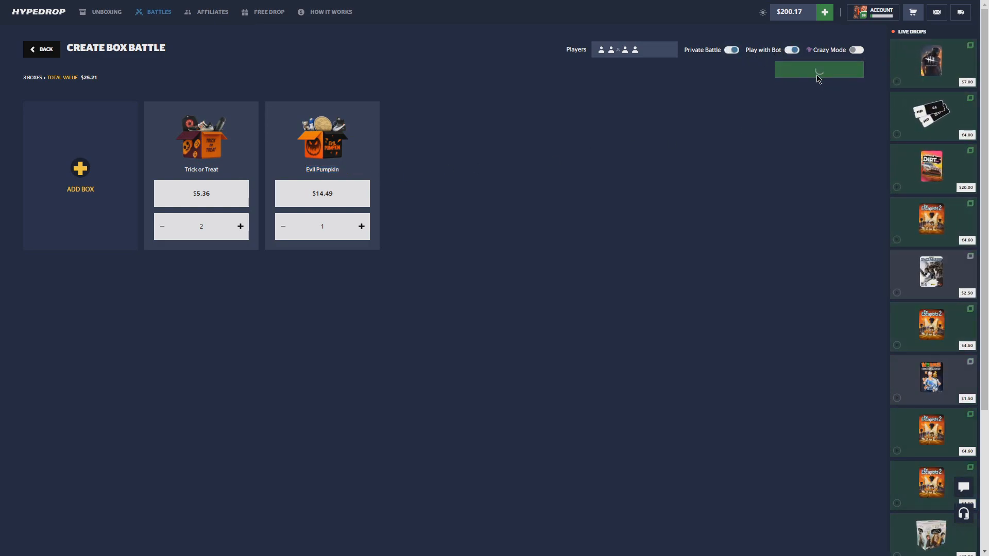
click(818, 69)
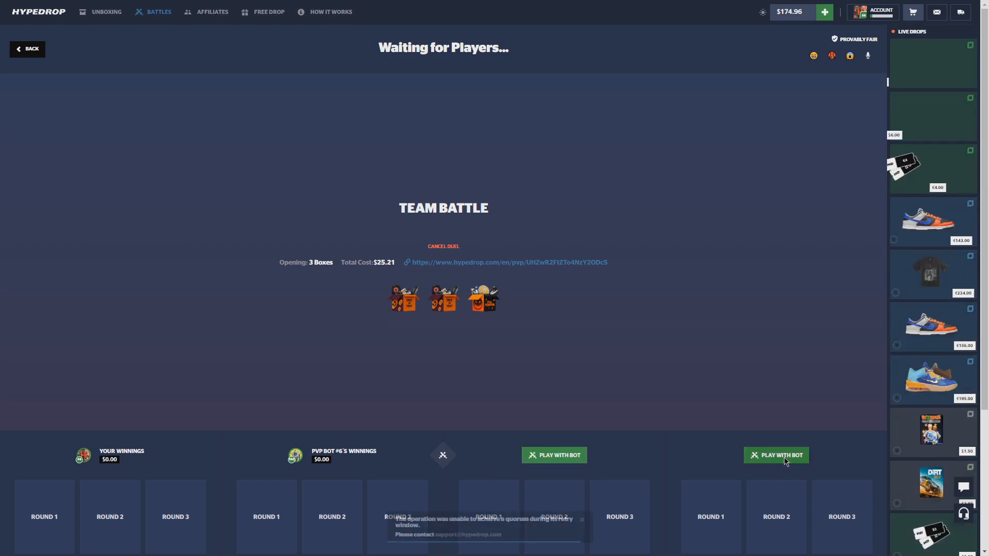
Fill the empty slot with a bot so the three-box duel starts on box 1 of 3.
click(774, 455)
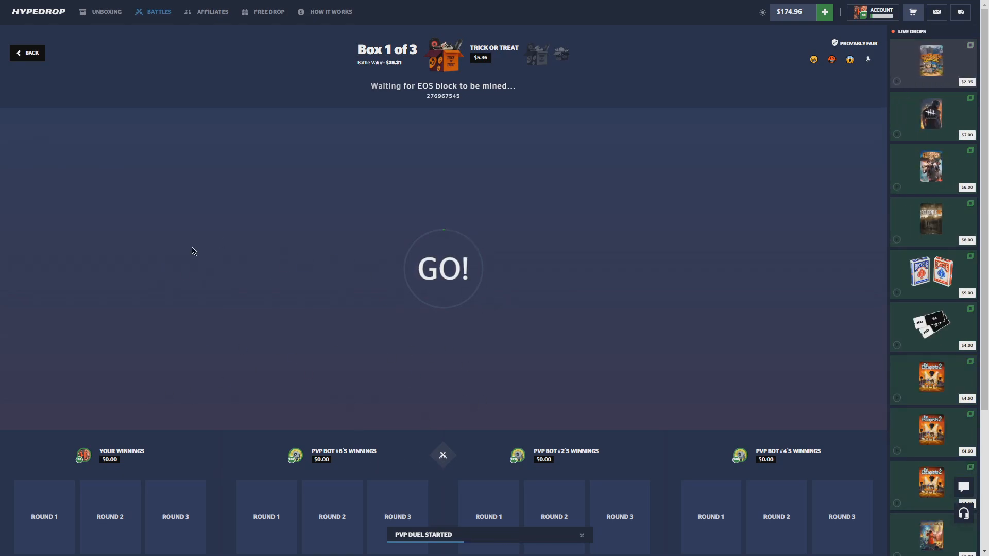
mouse_move(256, 275)
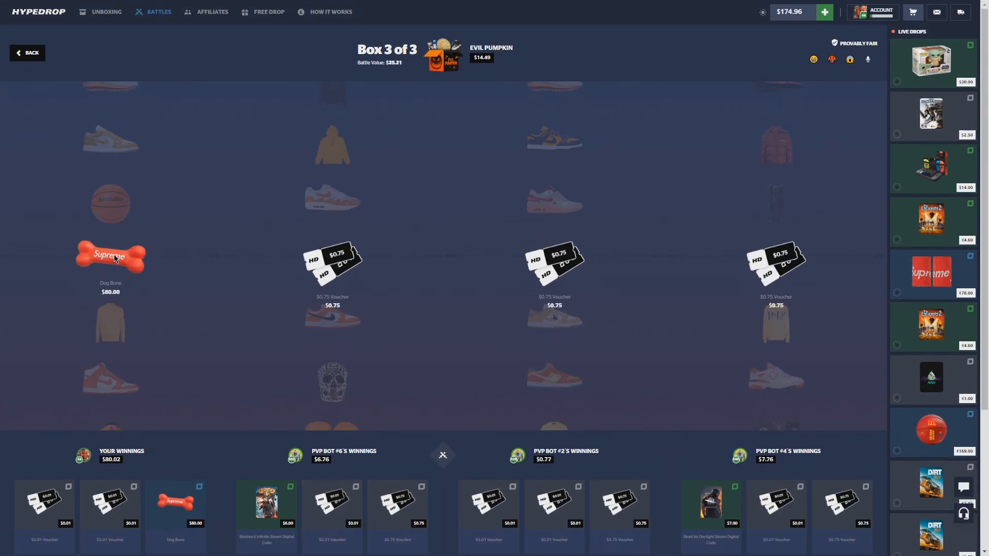
mouse_move(157, 253)
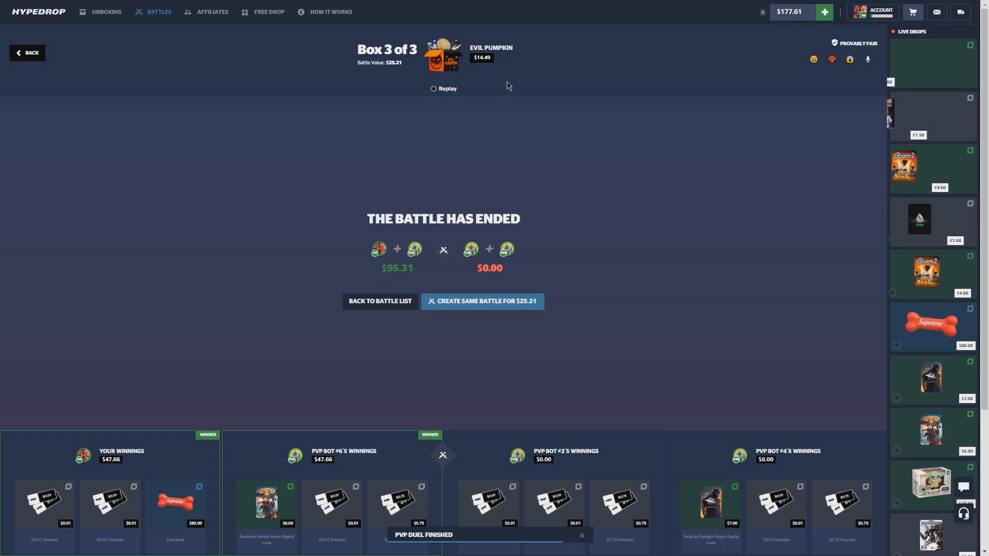
View the Evil Pumpkin box's item list and scroll through its contents.
click(911, 11)
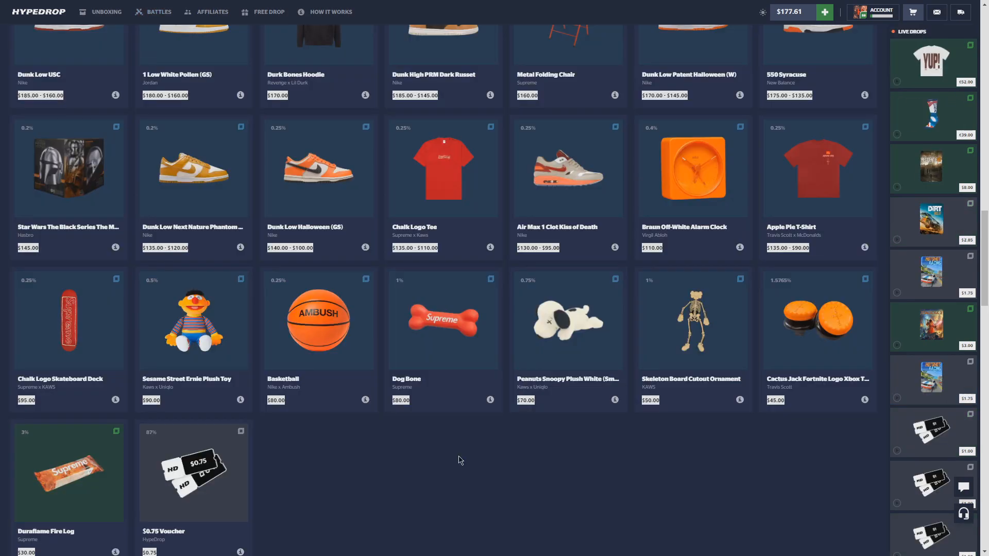
scroll(down, 3)
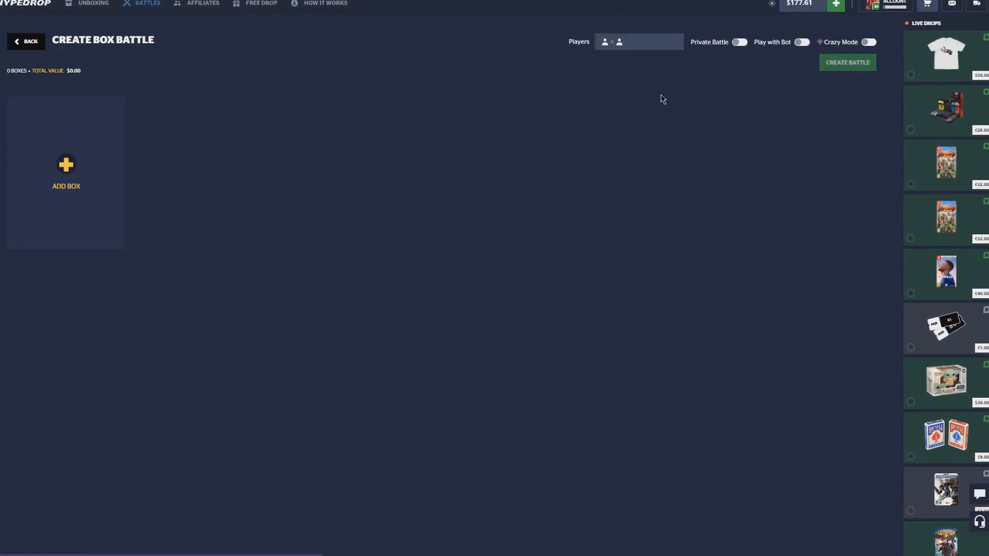
Add the four boxes filtered by price for a $67.24 battle and enable Play with Bot.
click(66, 165)
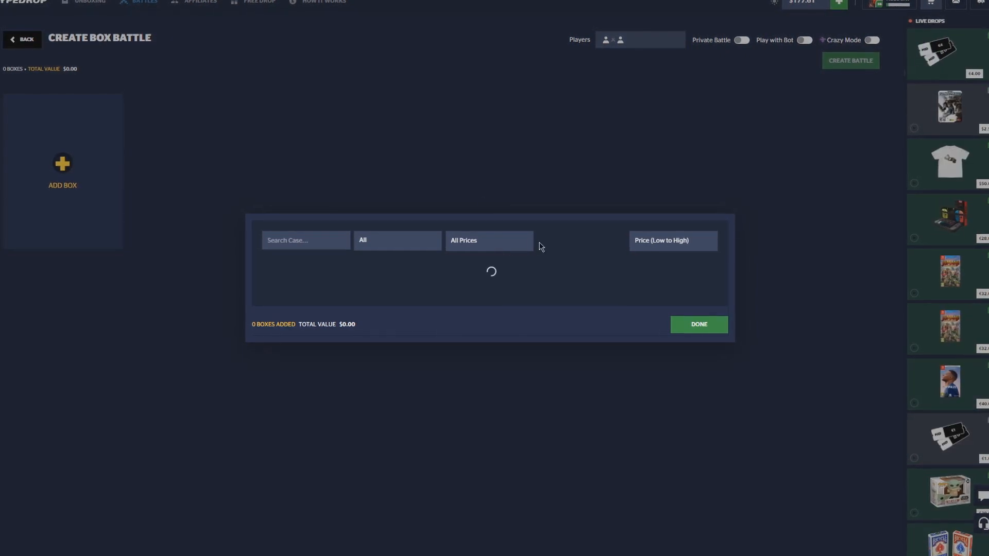
click(697, 324)
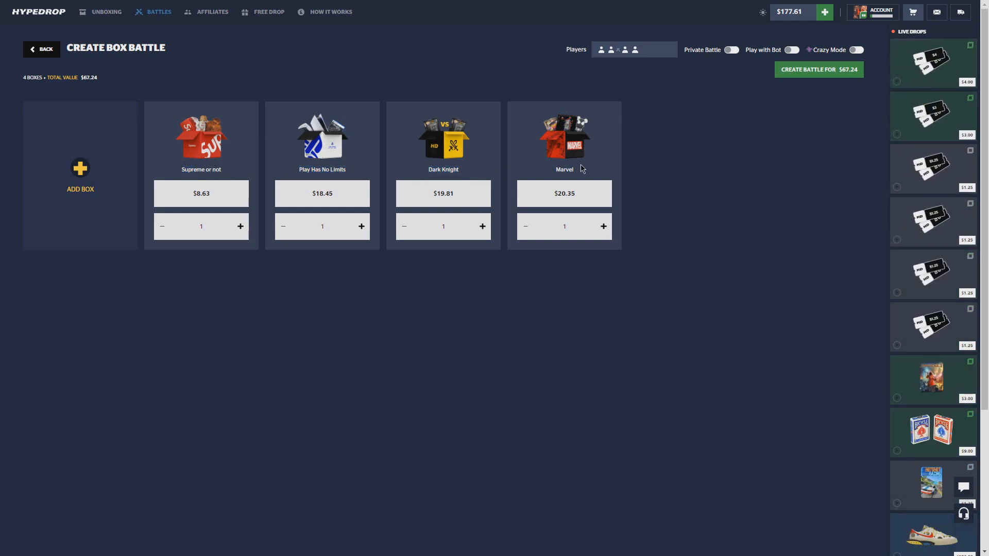
mouse_move(830, 73)
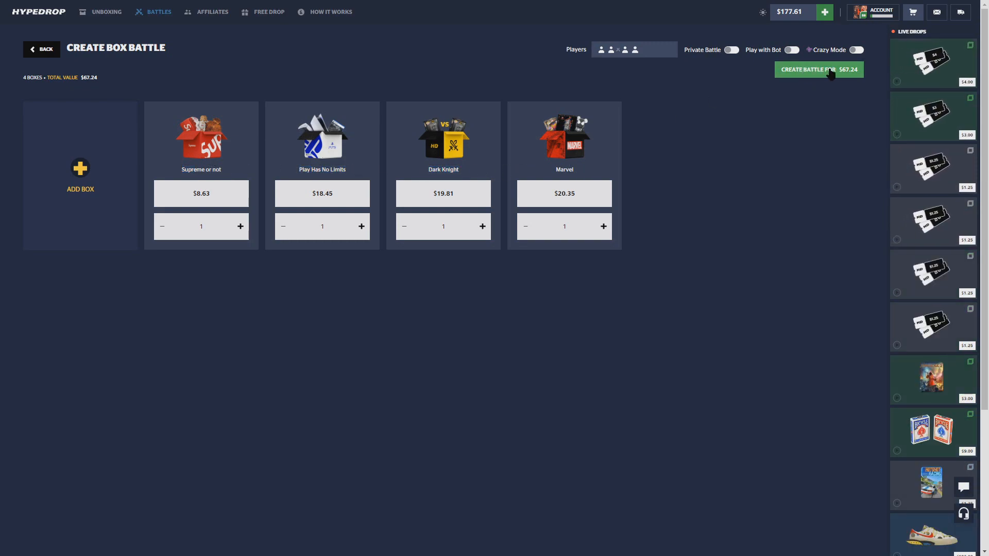
click(730, 50)
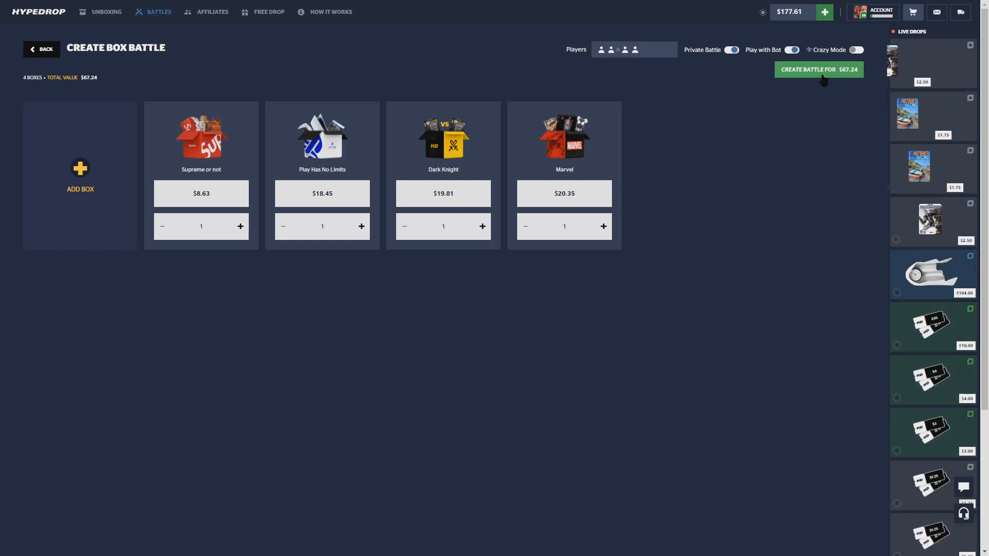
click(819, 69)
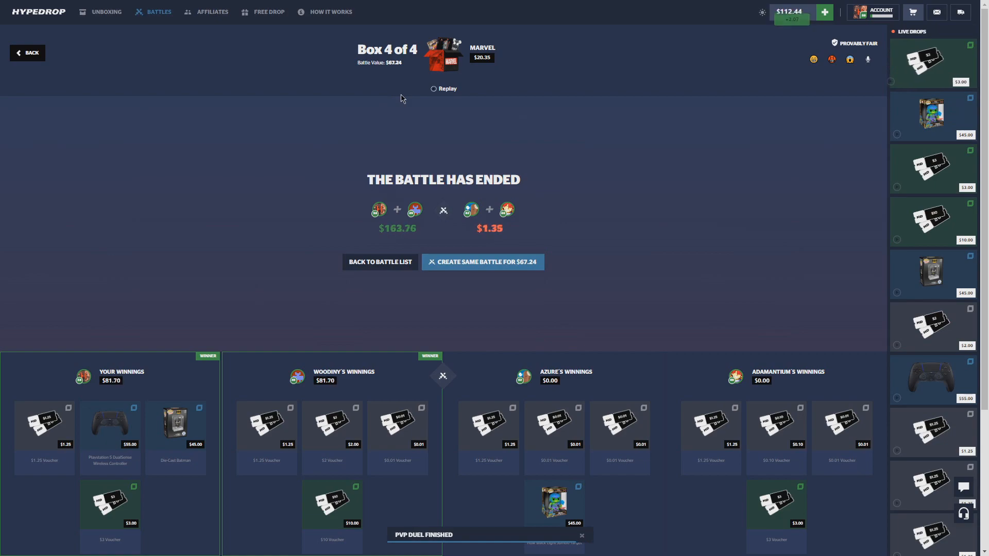
click(911, 11)
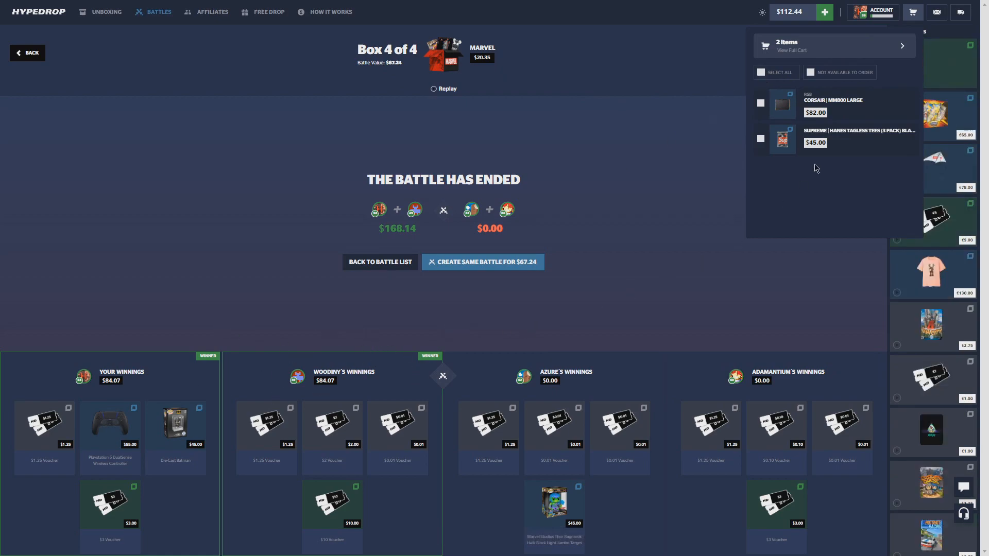
click(777, 72)
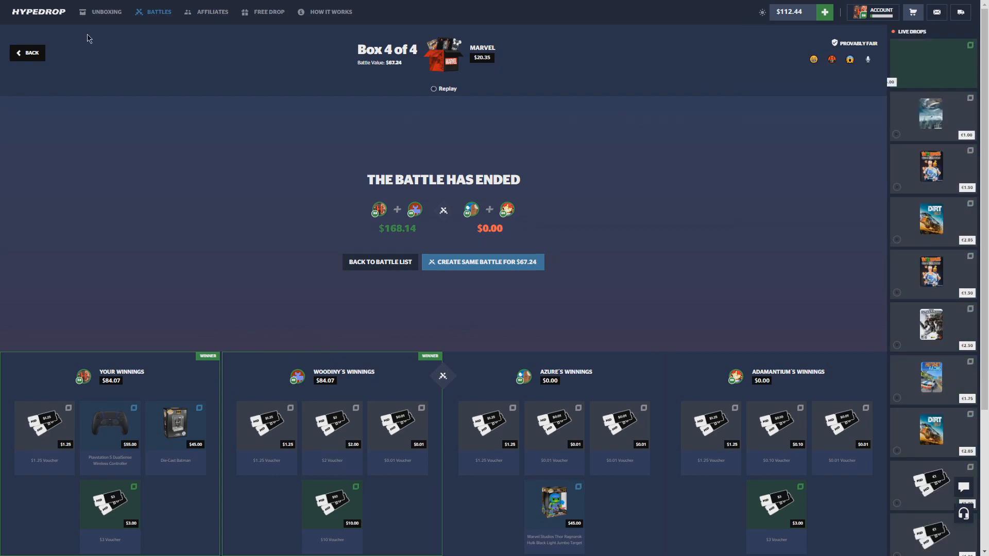
click(482, 262)
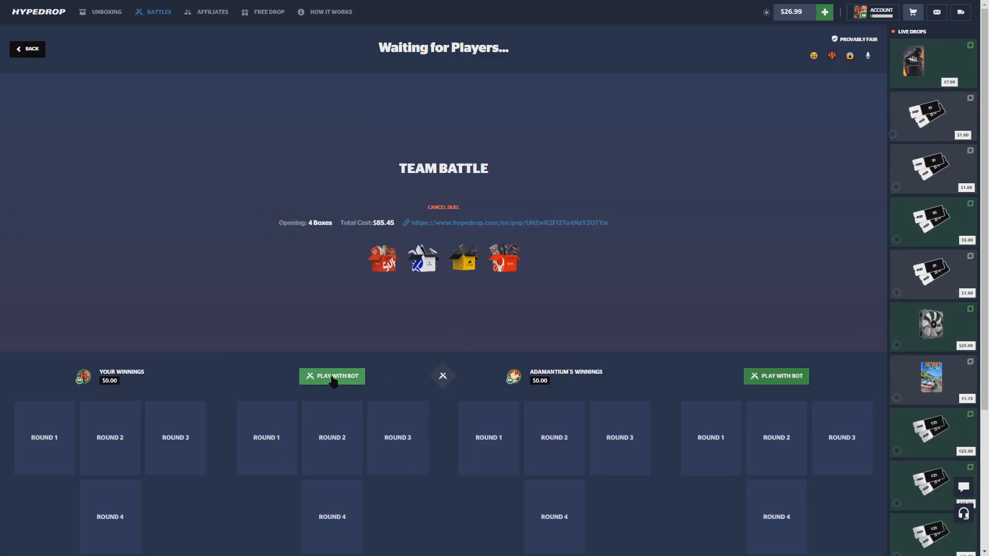
Fill an empty team slot with a bot in the previous battle lobby.
click(332, 376)
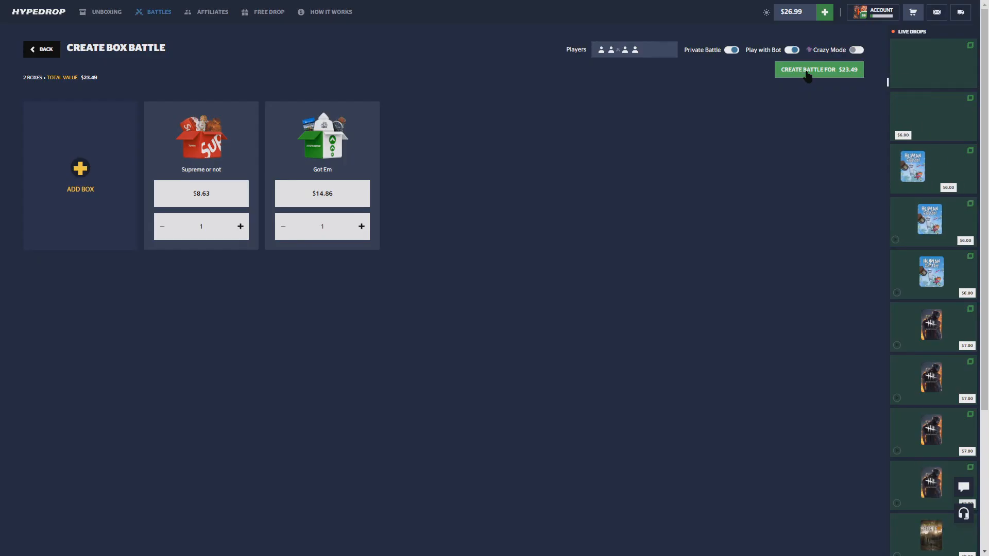
Create the $23.49 two-box battle and fill the last empty slot with a bot.
click(819, 69)
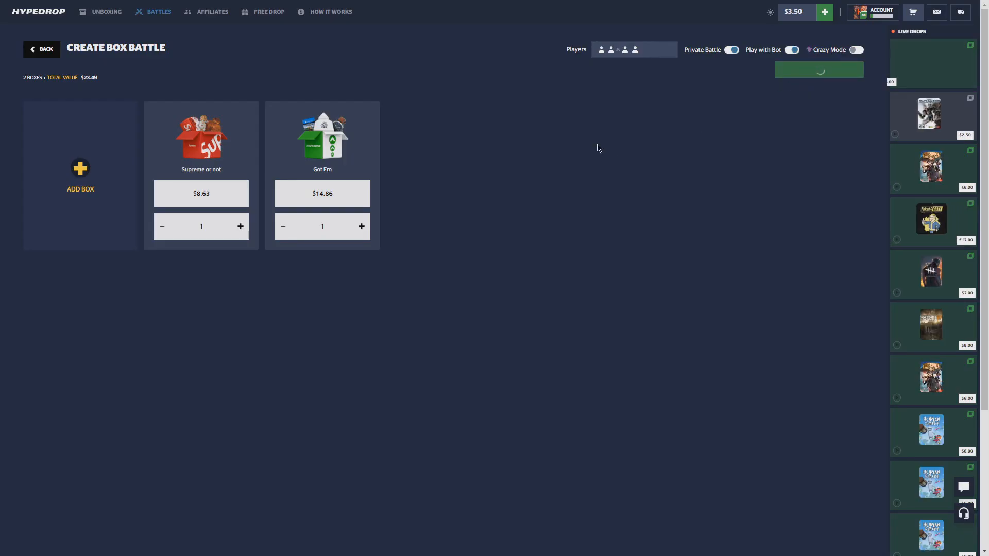
click(818, 69)
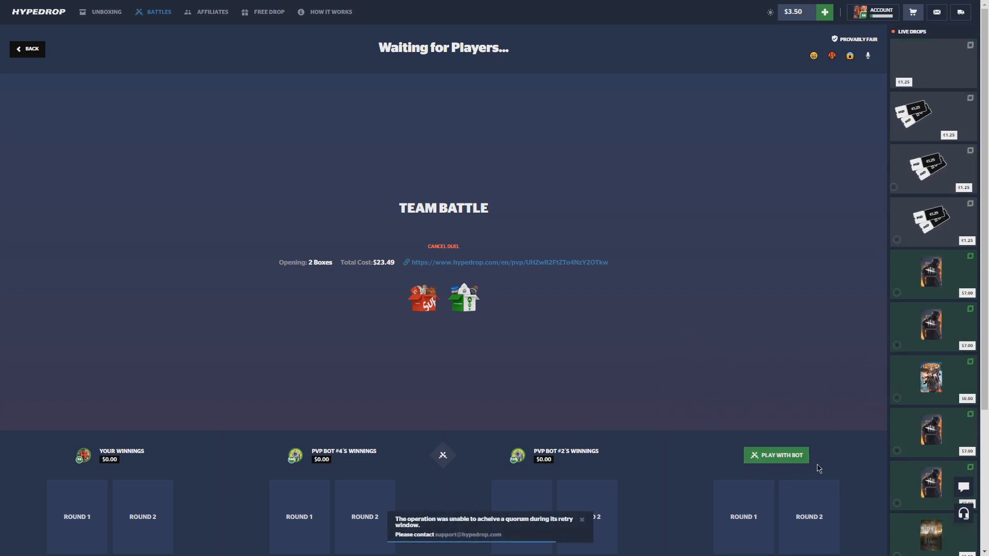
click(777, 455)
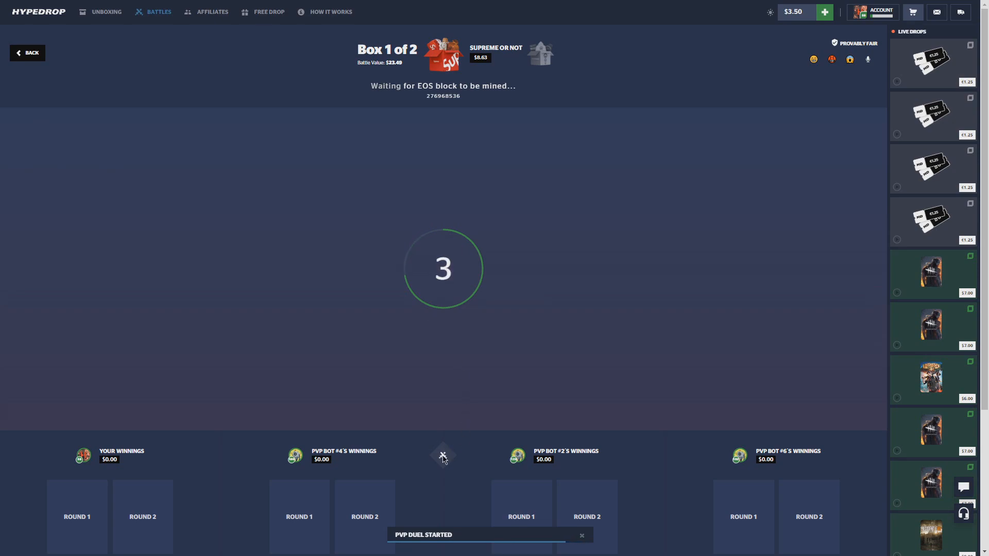
mouse_move(258, 423)
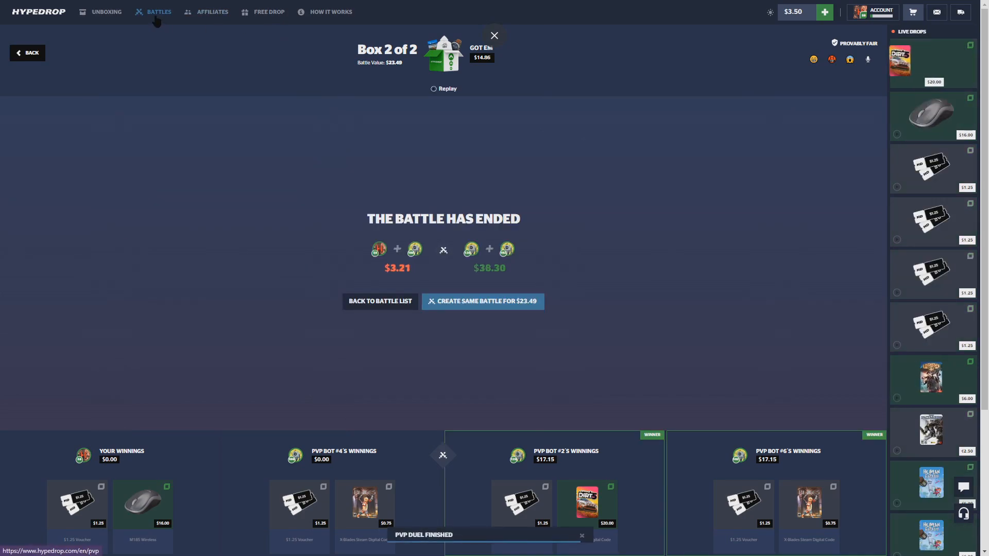
Set up the Funko box battle as 2v2 and create it for $47.11.
click(482, 301)
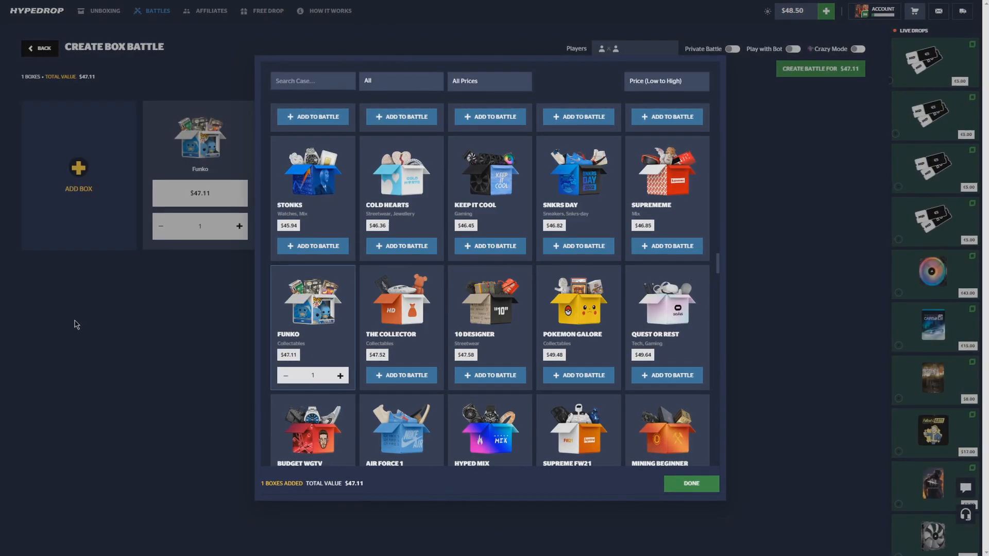
click(690, 483)
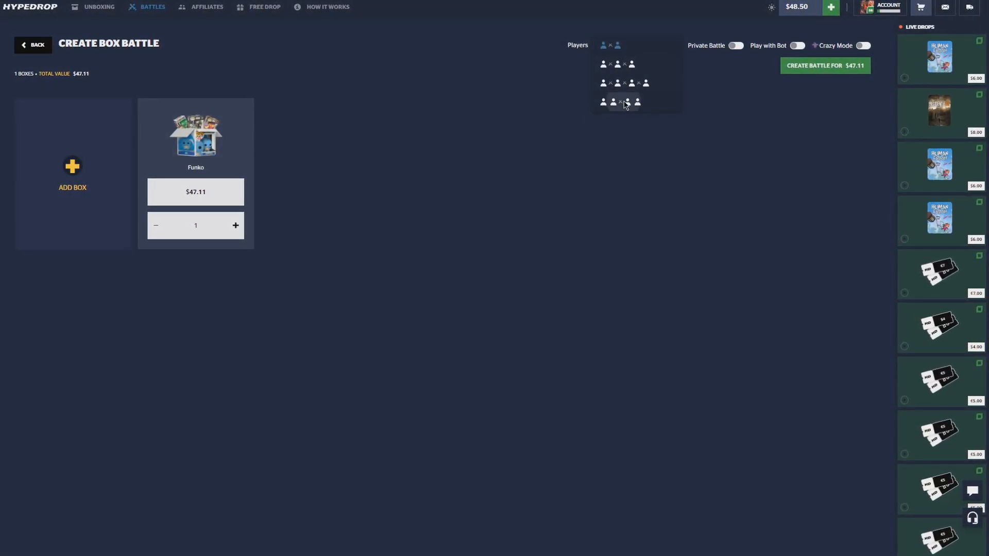
click(623, 102)
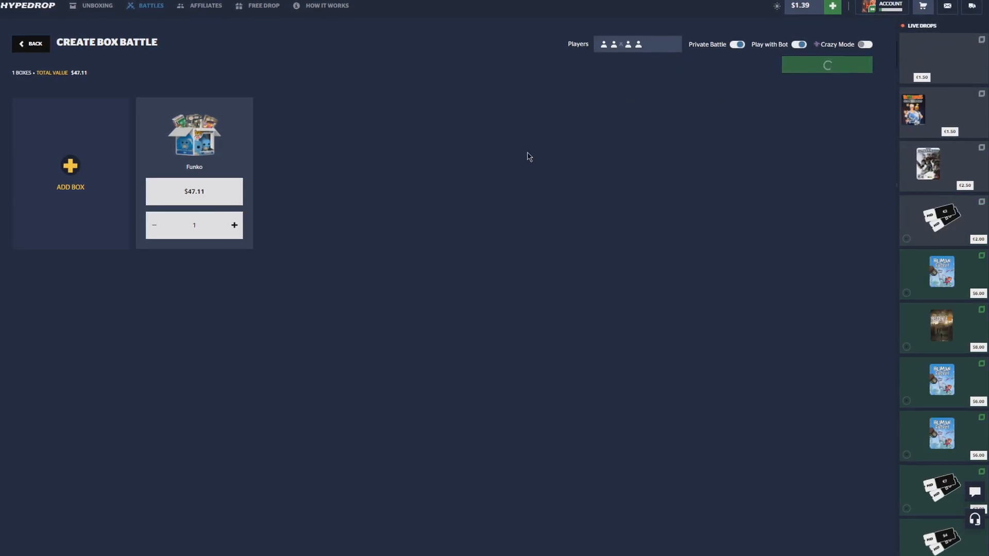
click(826, 64)
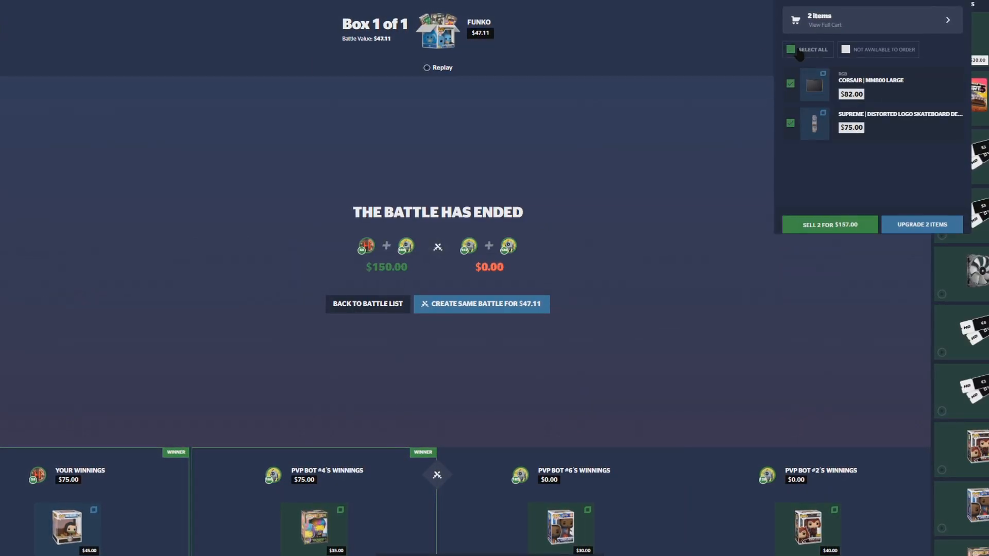
Create the five-box $75.62 battle with bots enabled and fill both remaining slots with bots.
click(790, 49)
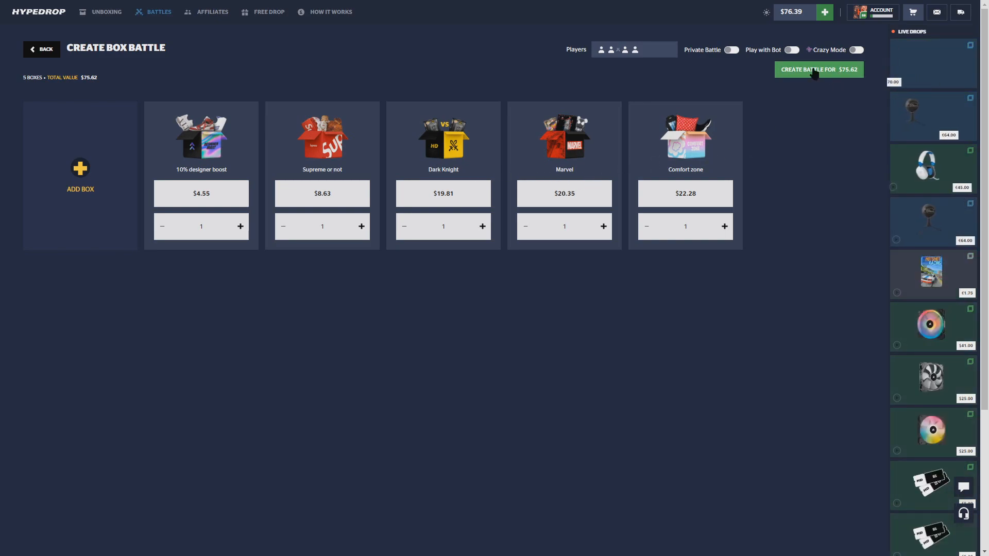
click(731, 50)
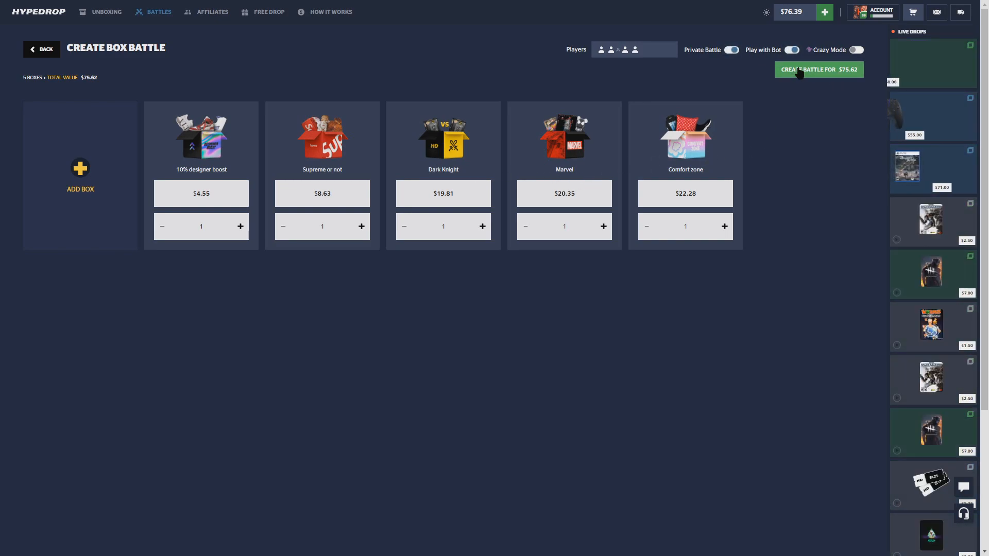
click(818, 69)
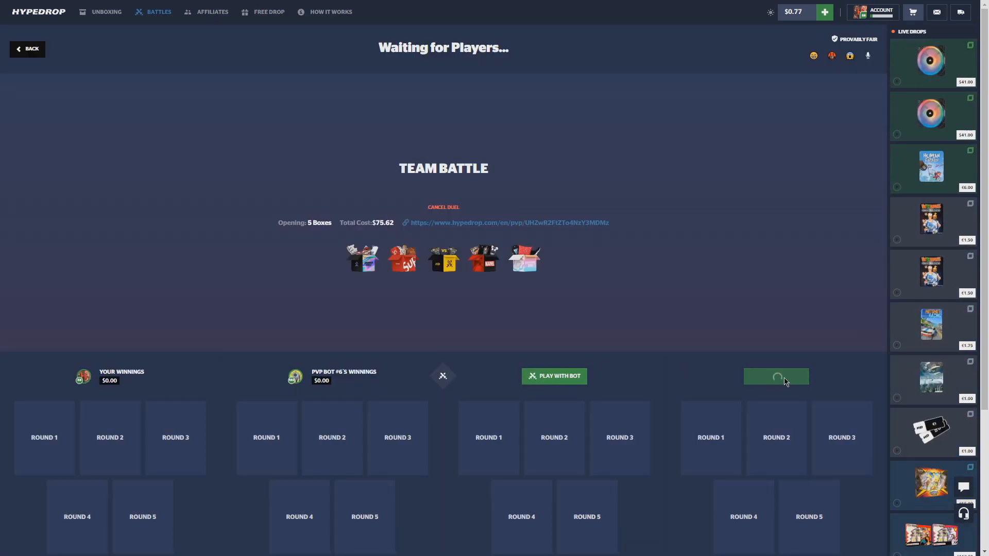
click(553, 376)
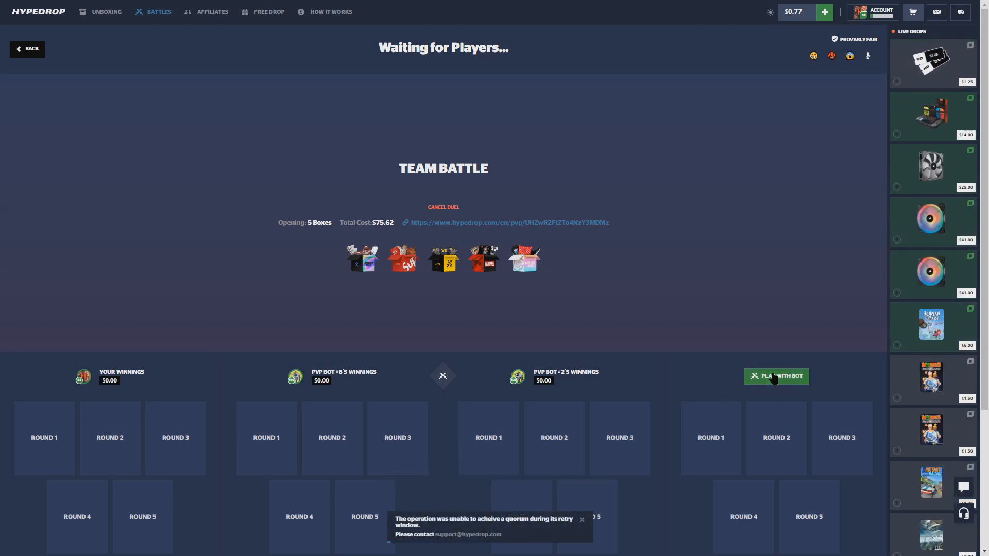
click(775, 376)
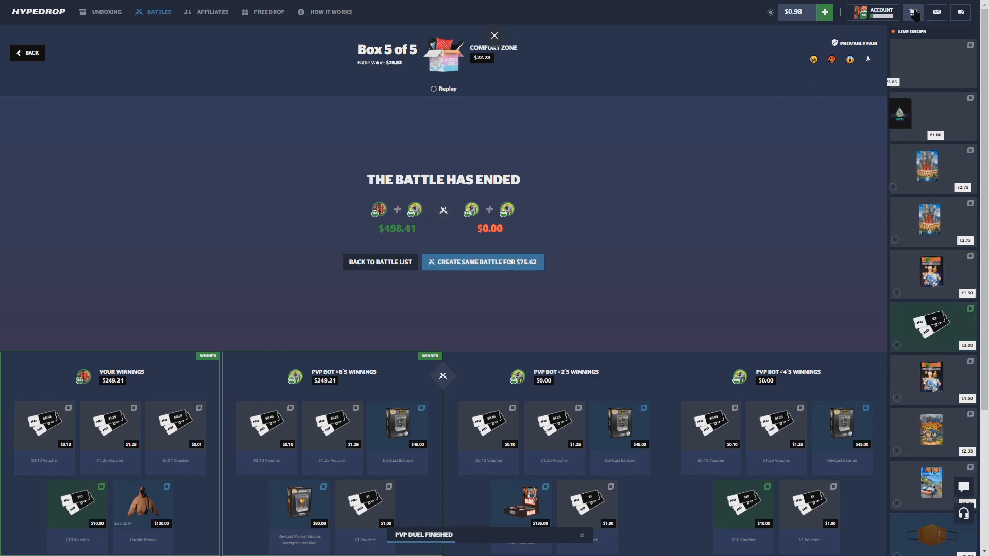
Return to the battles list and enter promo code 'hateful' in the card deposit dialog.
click(912, 12)
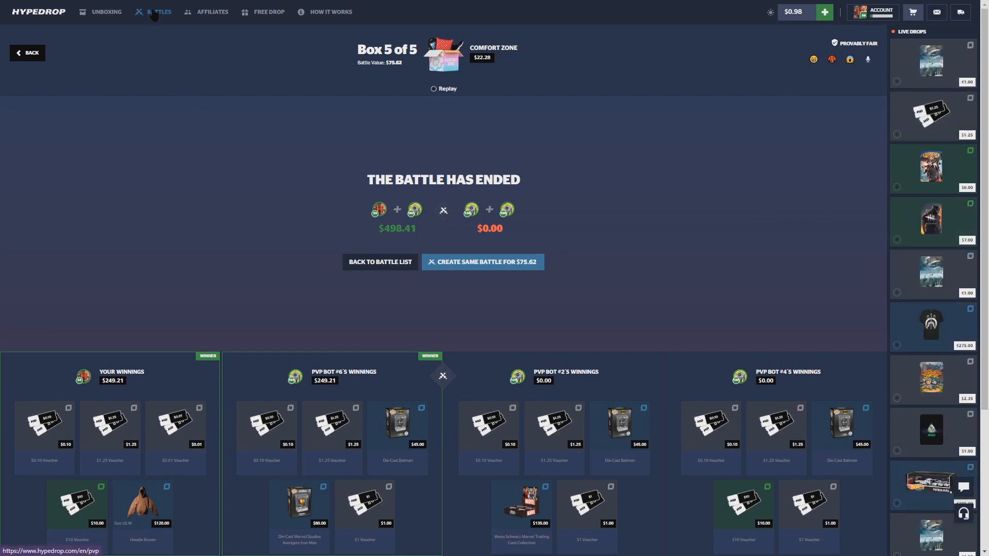
click(380, 262)
text(G)
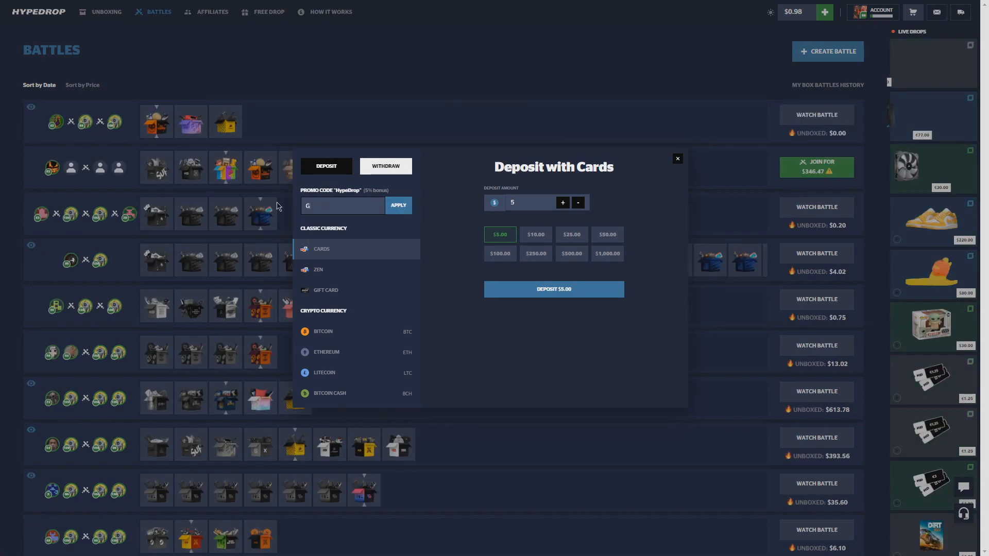
text(hateful)
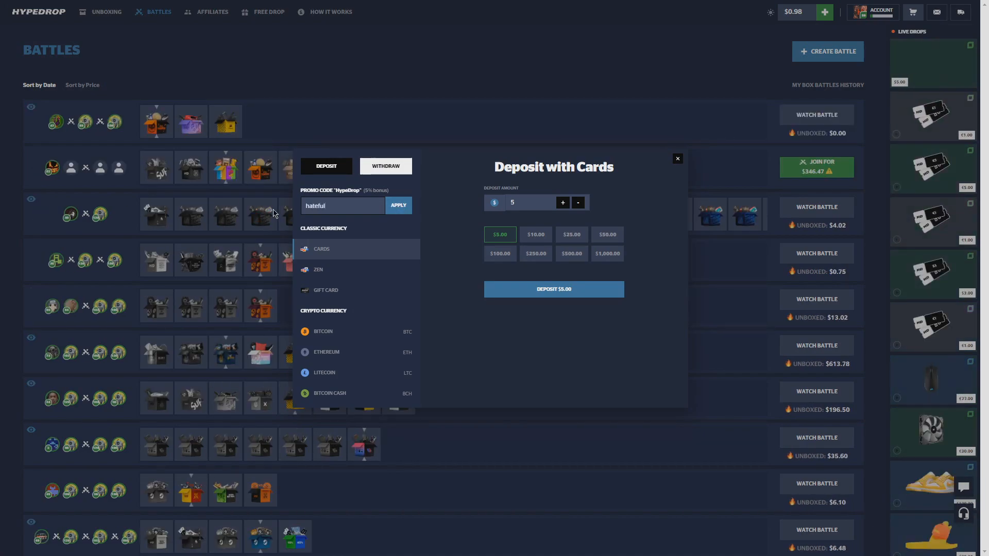